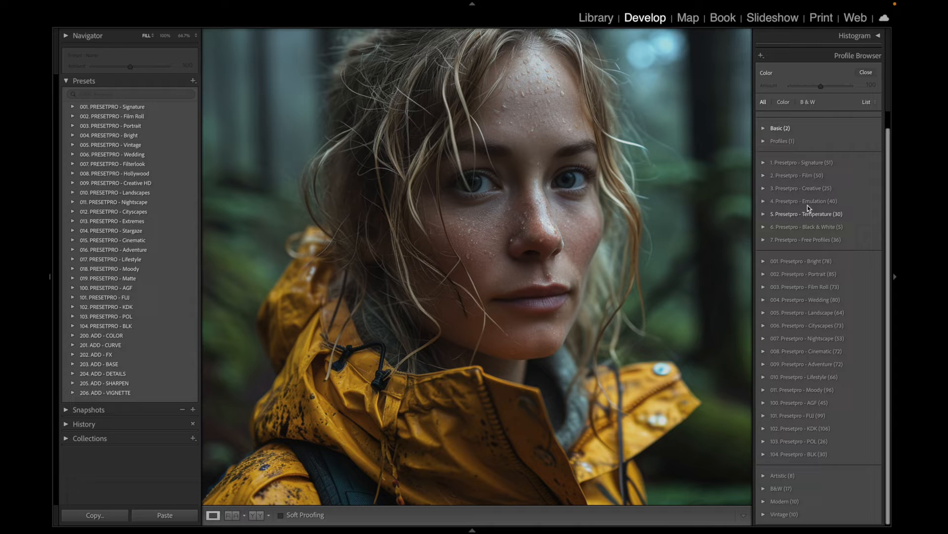
mouse_move(807, 441)
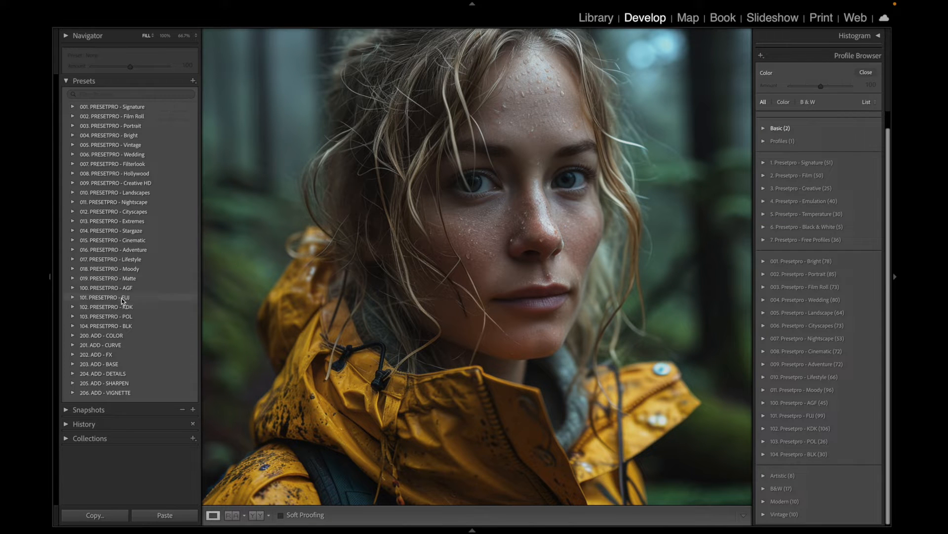
mouse_move(131, 316)
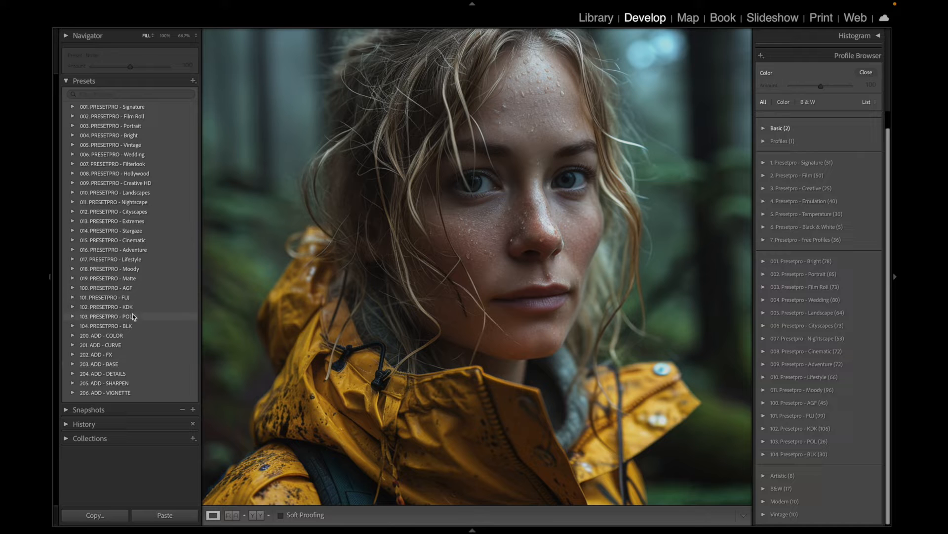
mouse_move(131, 296)
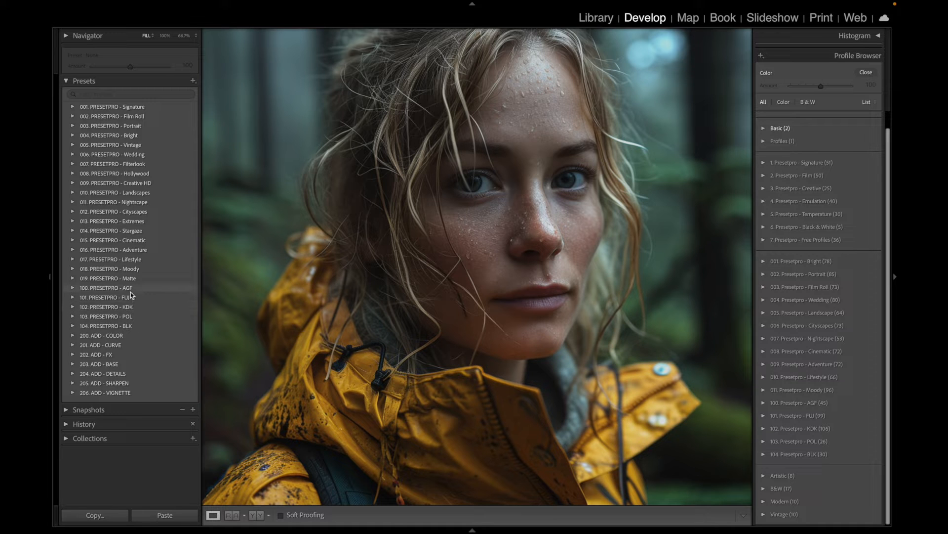
- Expand the 101. PRESETPRO - FUJI group and apply the FUJI - Astia 100F + preset to the portrait
click(72, 297)
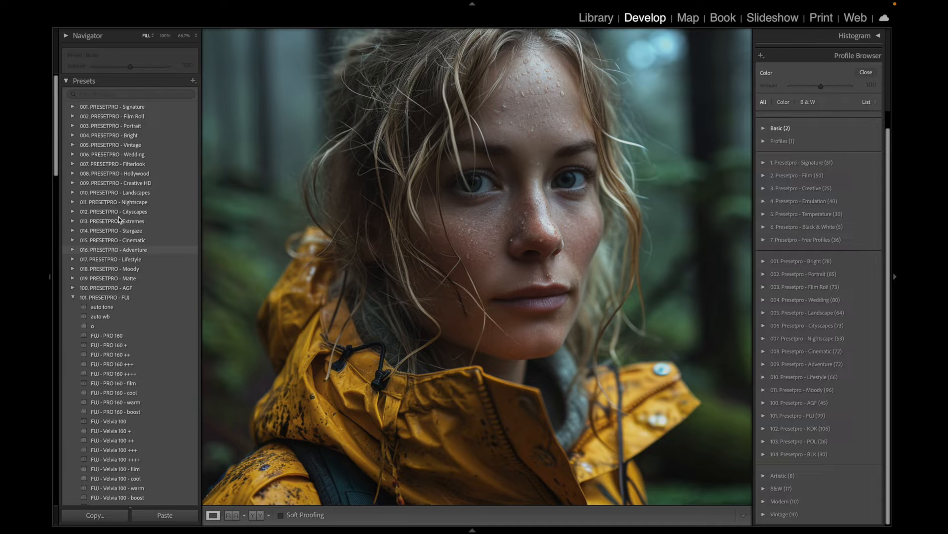
scroll(down, 3)
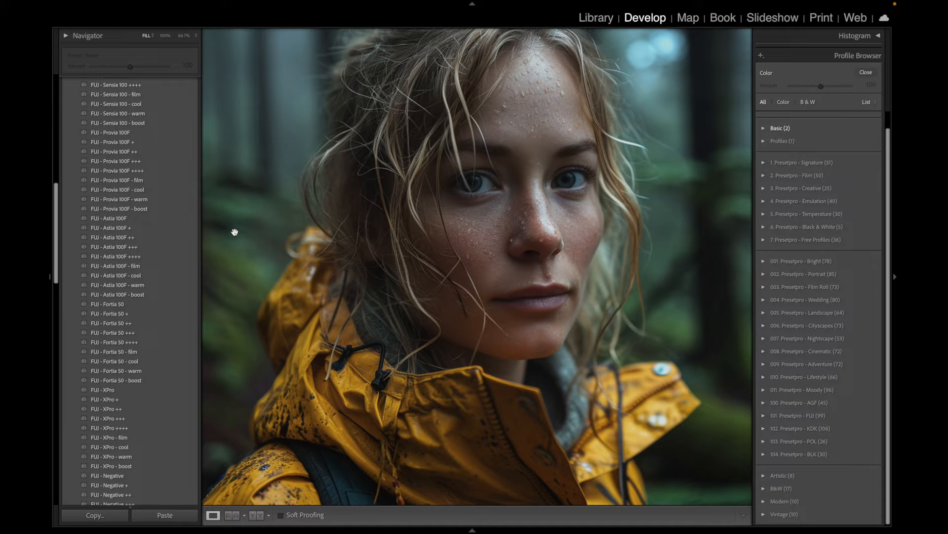
mouse_move(258, 231)
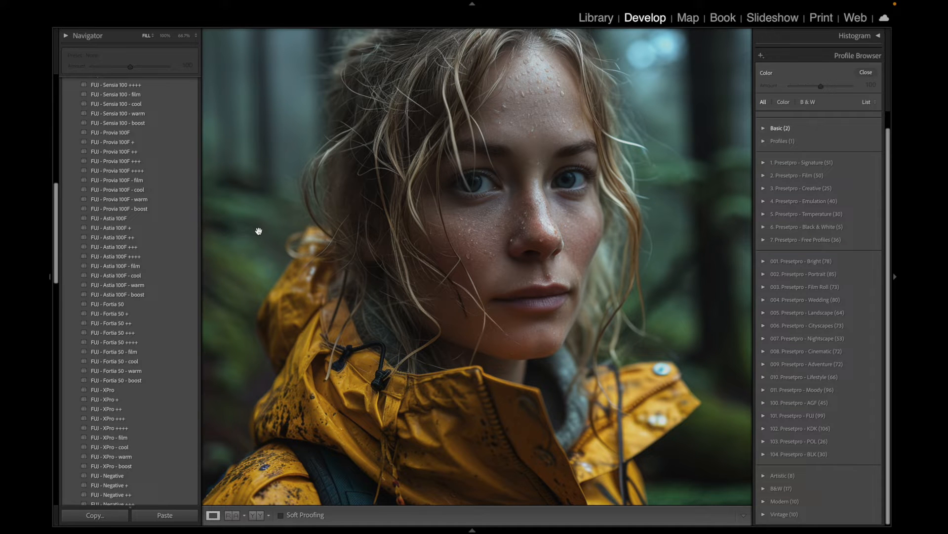
click(112, 227)
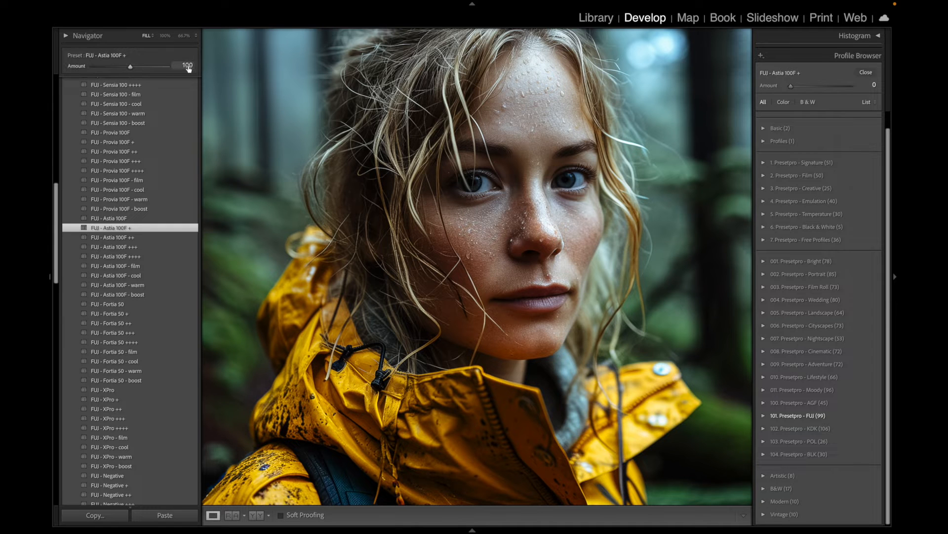
mouse_move(142, 56)
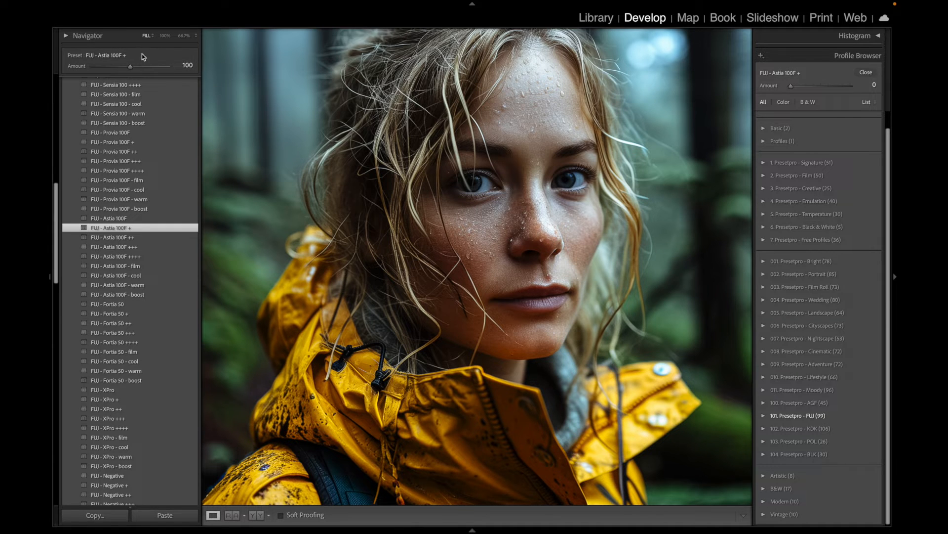
- Raise the FUJI - Astia 100F + profile Amount from 0 to 5
drag(181, 65, 117, 65)
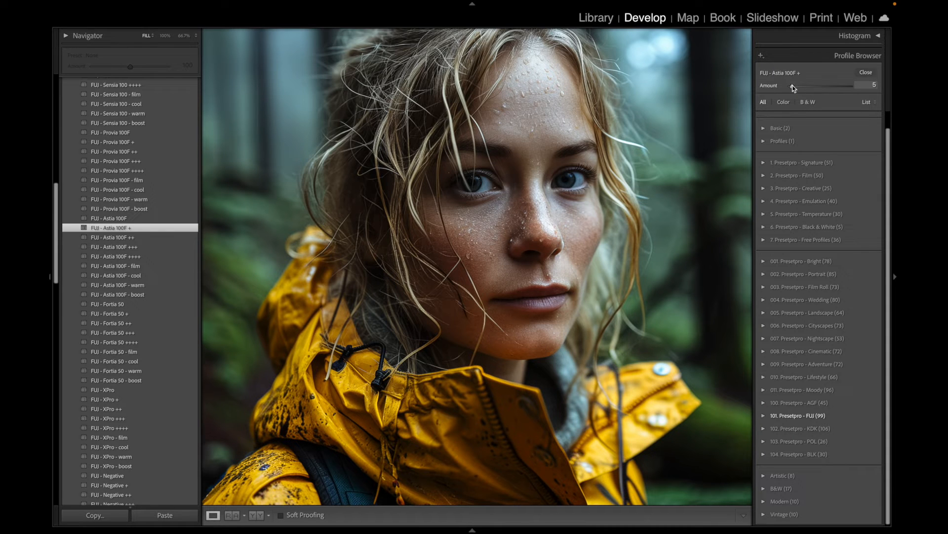
- Push the profile Amount up to about 24, then pull it back down to 0
drag(781, 85, 798, 85)
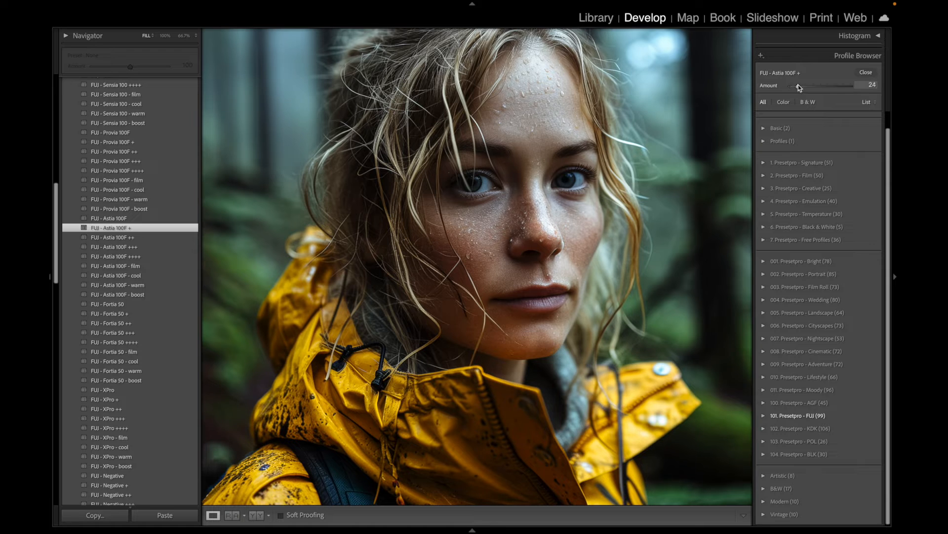
drag(792, 86, 761, 86)
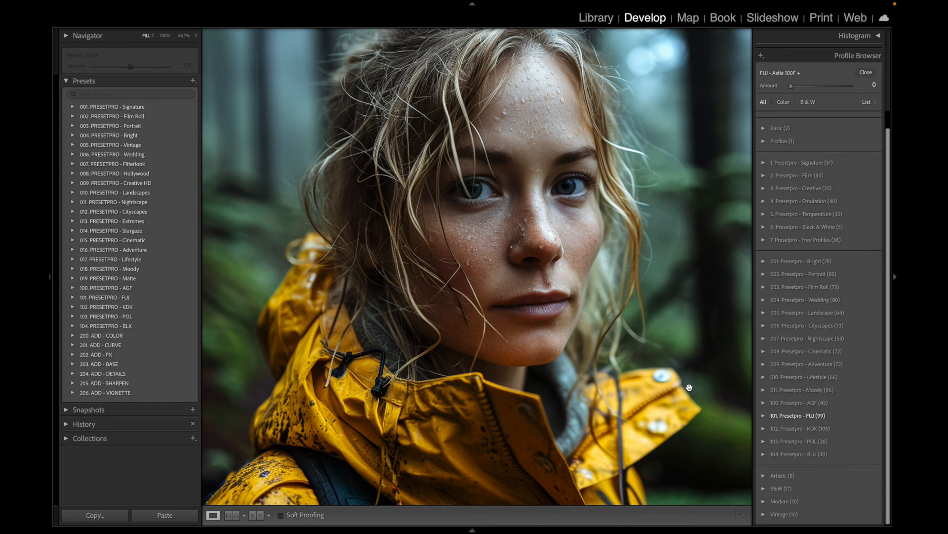
mouse_move(227, 154)
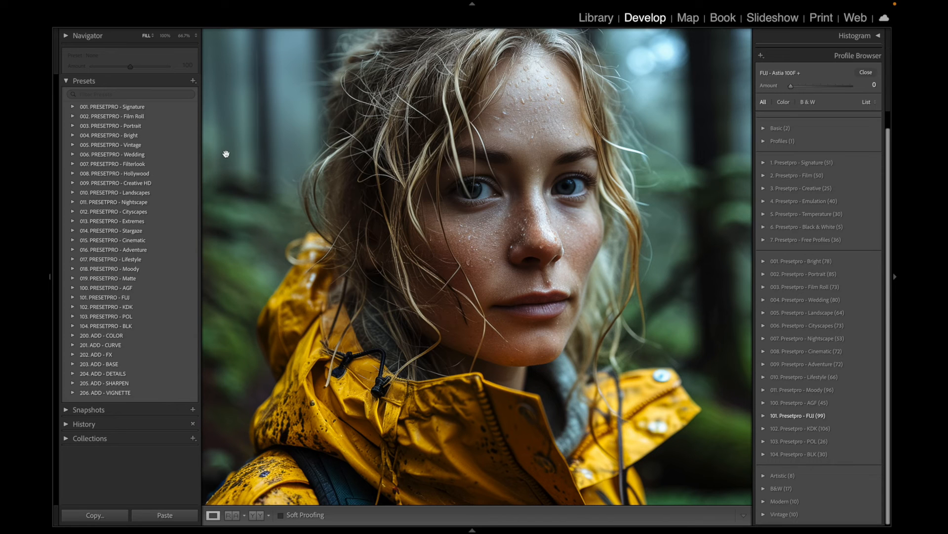
mouse_move(169, 296)
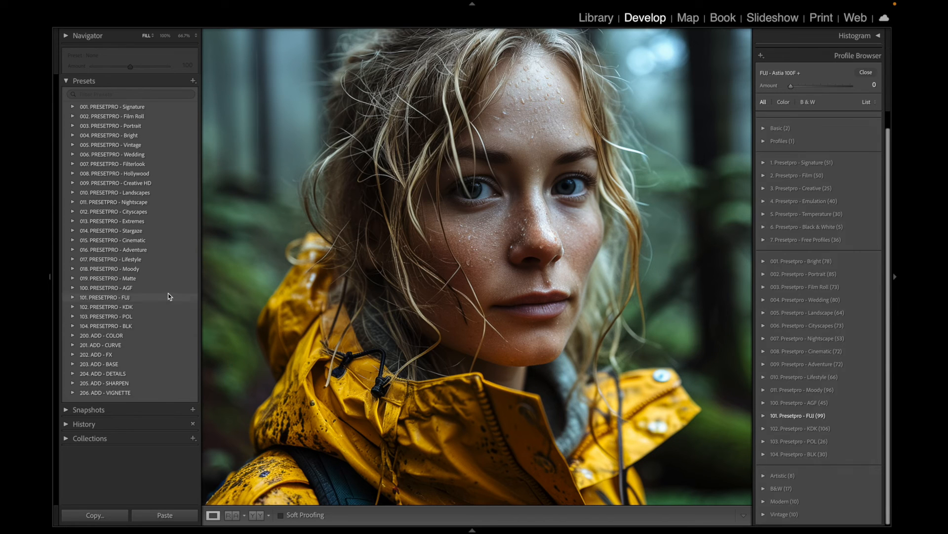
mouse_move(315, 330)
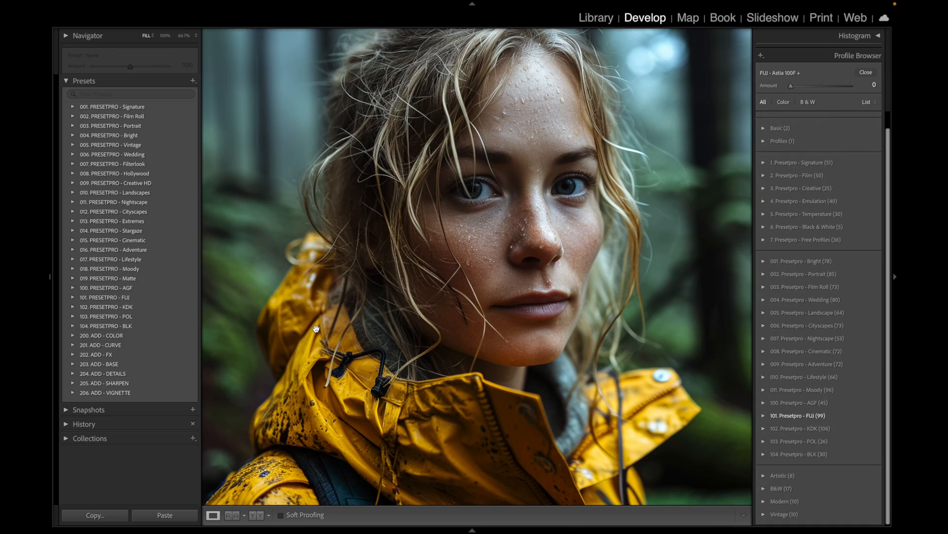